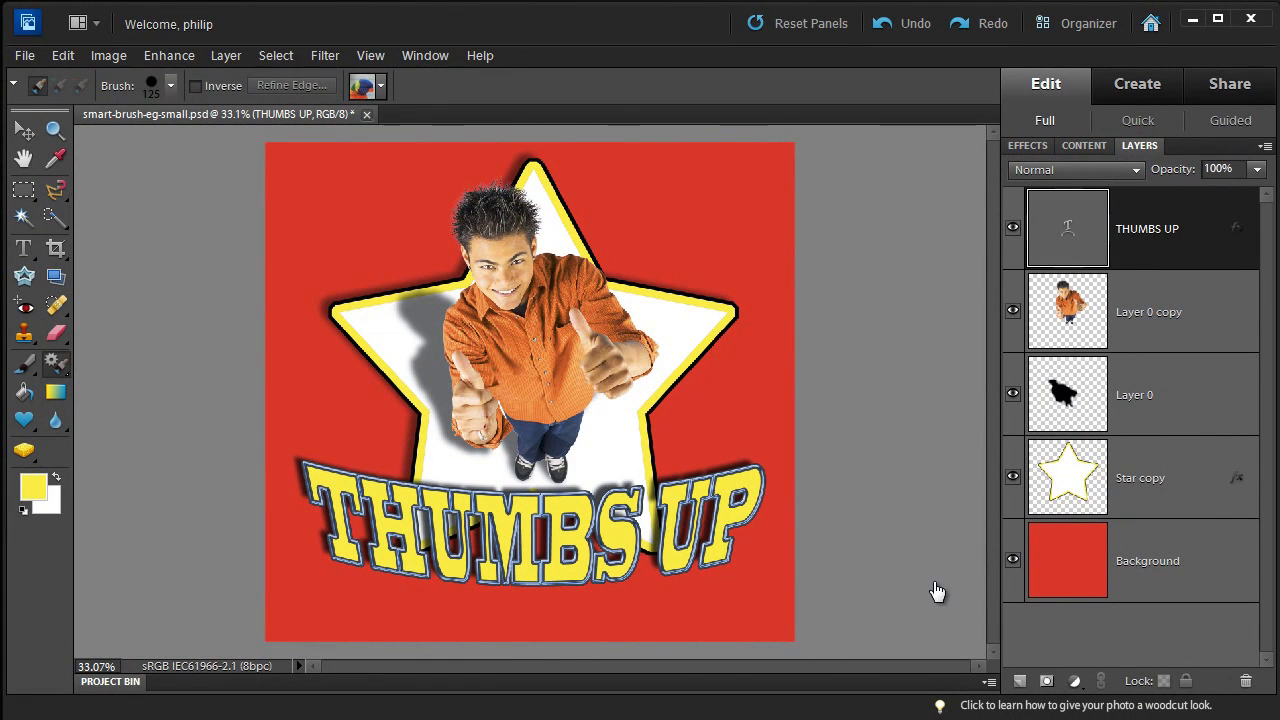
mouse_move(158, 184)
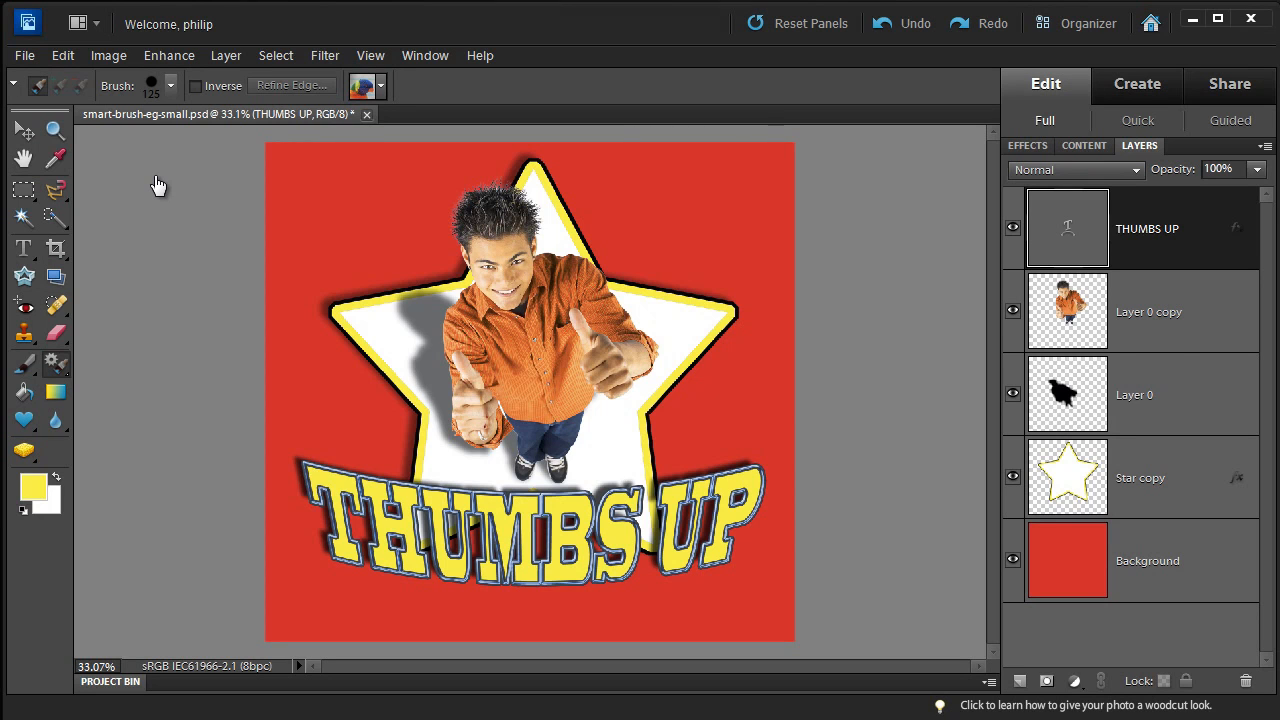
mouse_move(56, 360)
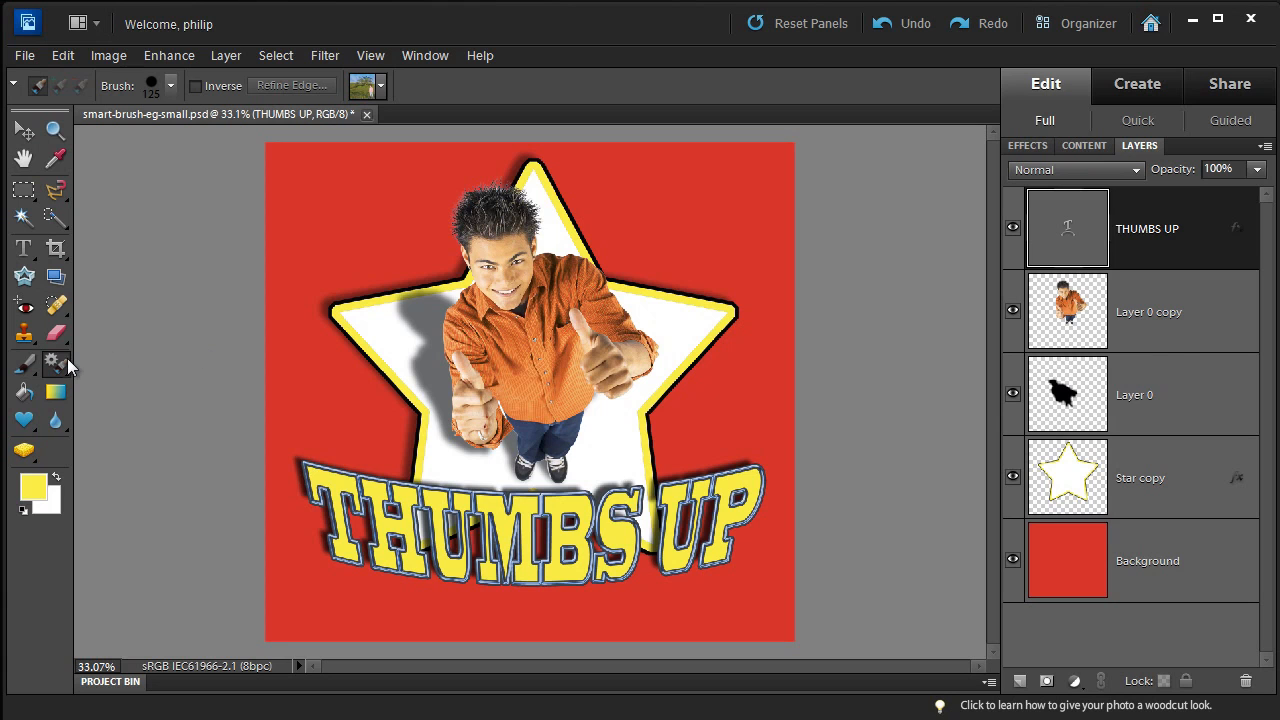
mouse_move(24, 362)
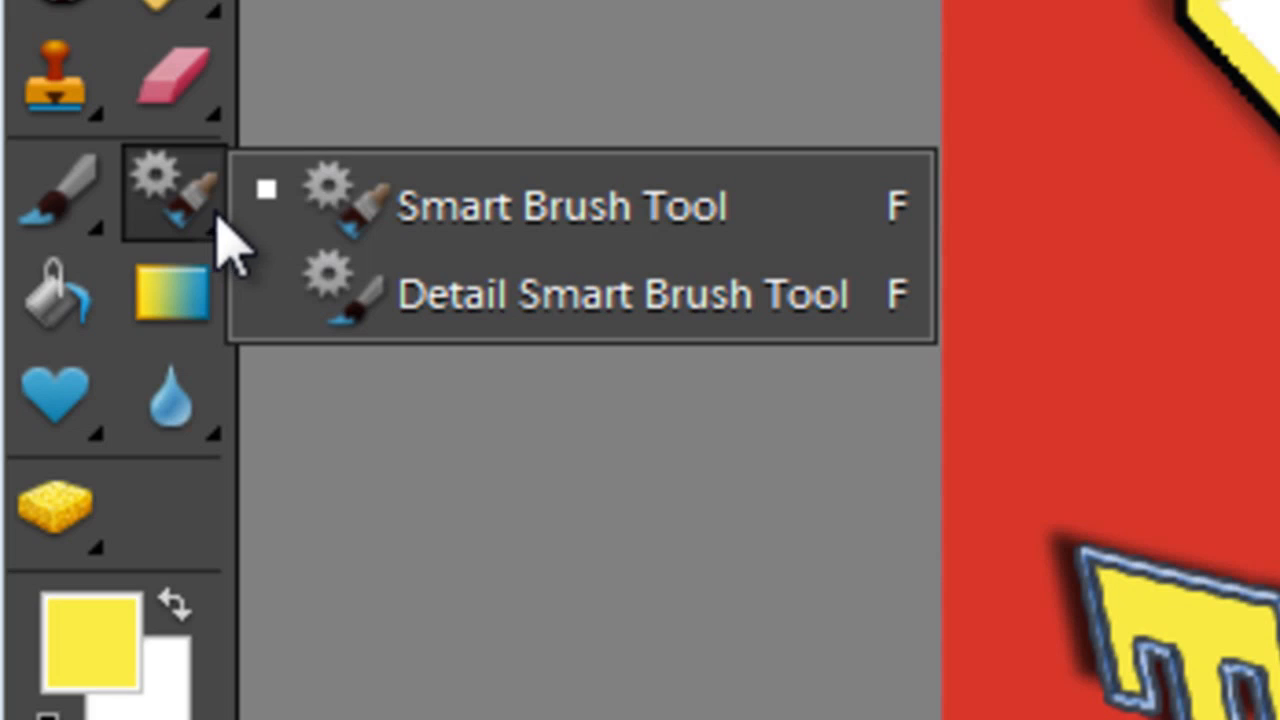
mouse_move(236, 210)
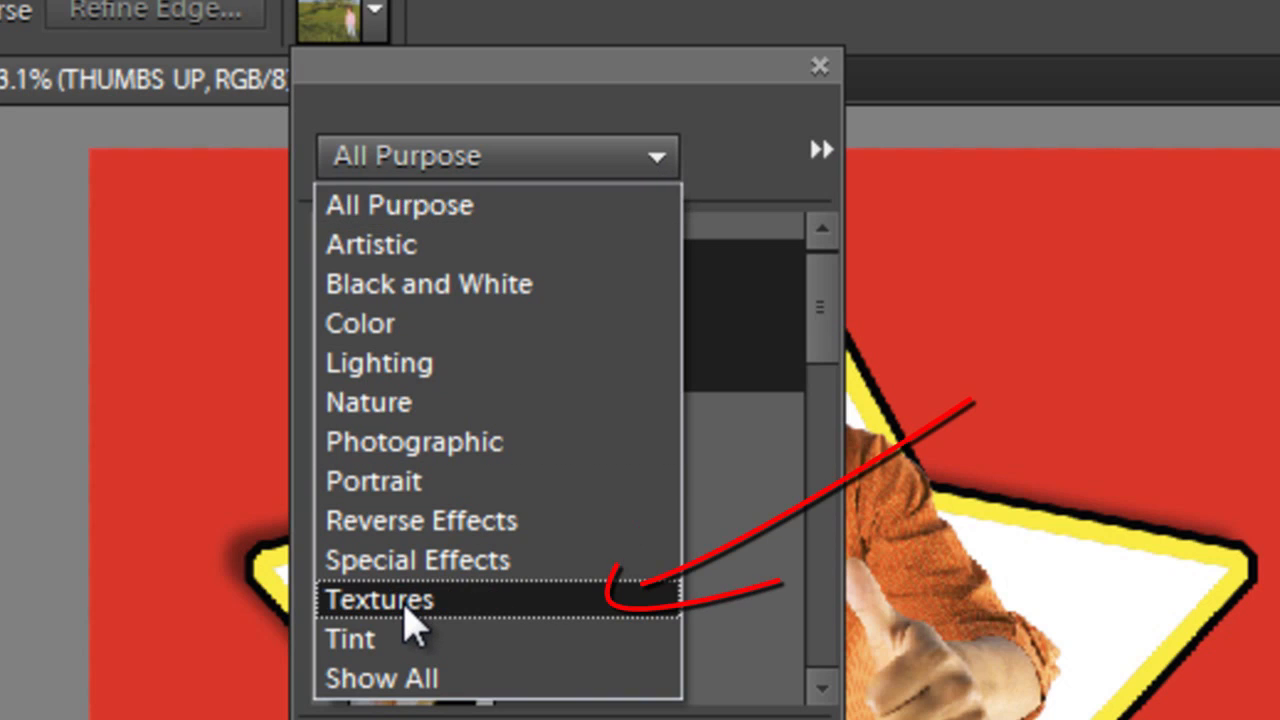
Filter the Smart Brush presets to the Textures category
left_click(378, 598)
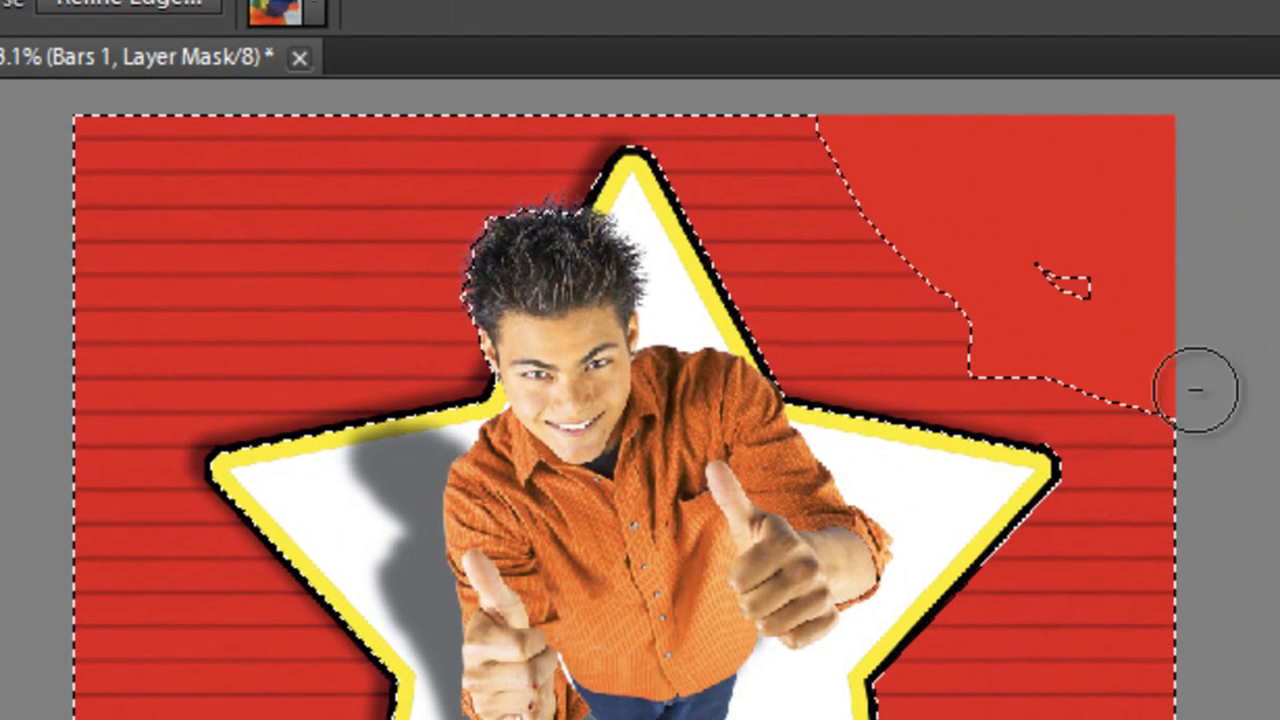
Switch the Smart Brush to Subtract from selection to remove stray painted areas
left_click(188, 104)
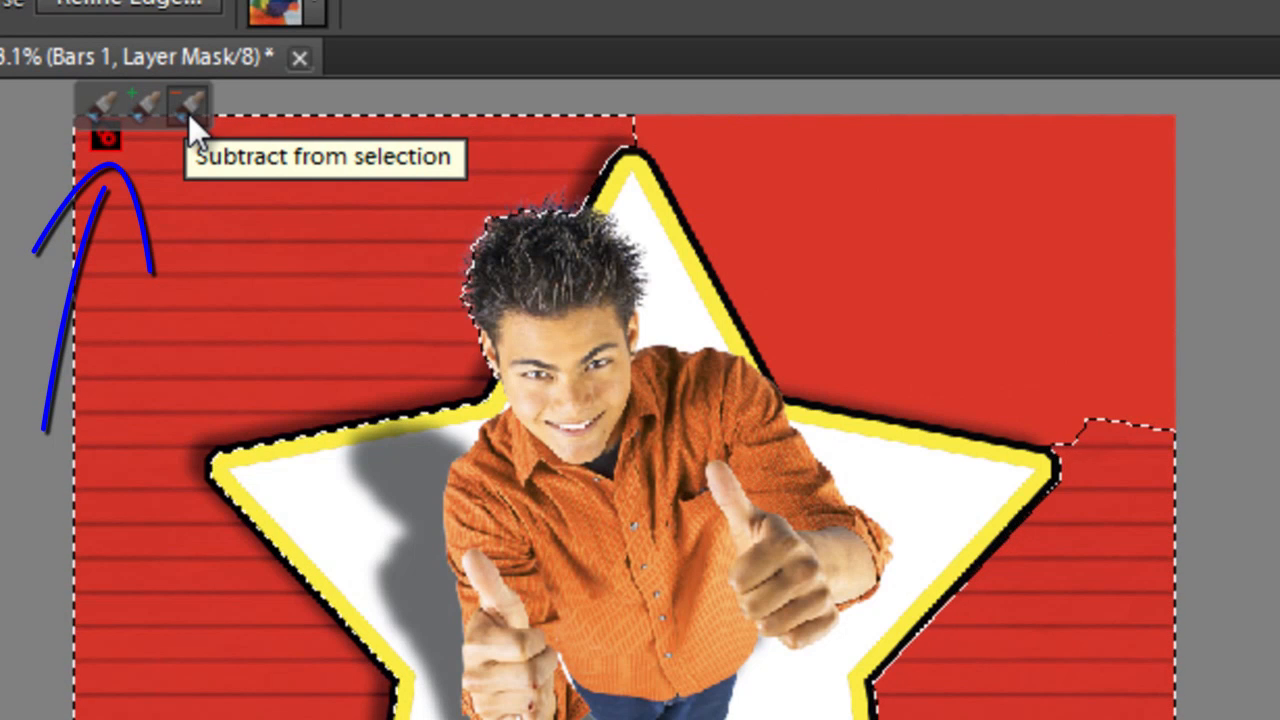
mouse_move(144, 114)
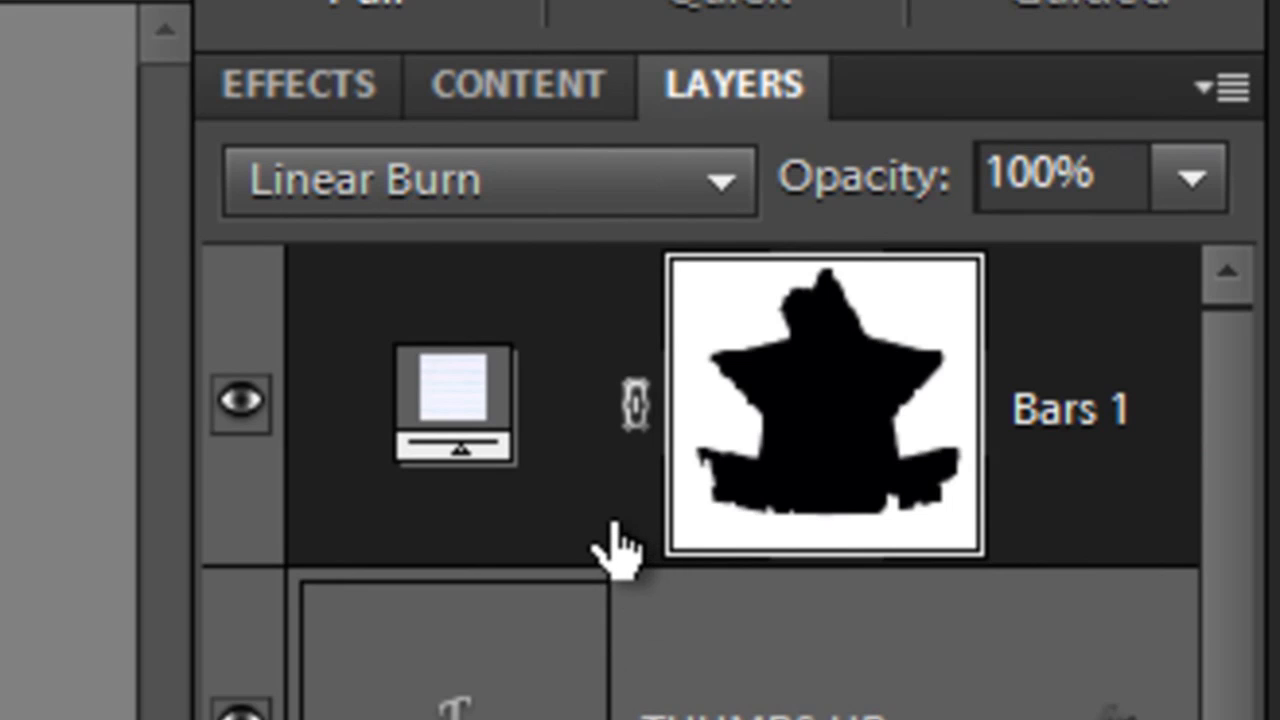
mouse_move(632, 400)
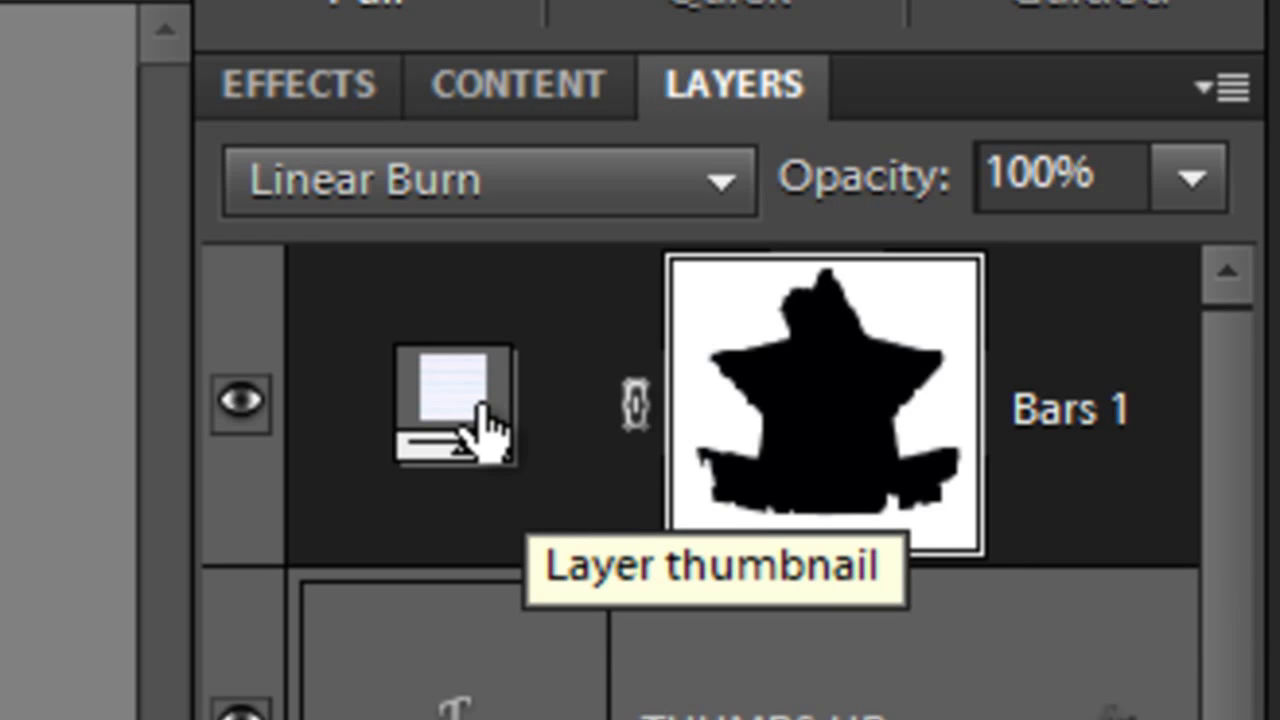
Rescale the Bars 1 pattern fill to about 220% for finer stripes
double_click(456, 404)
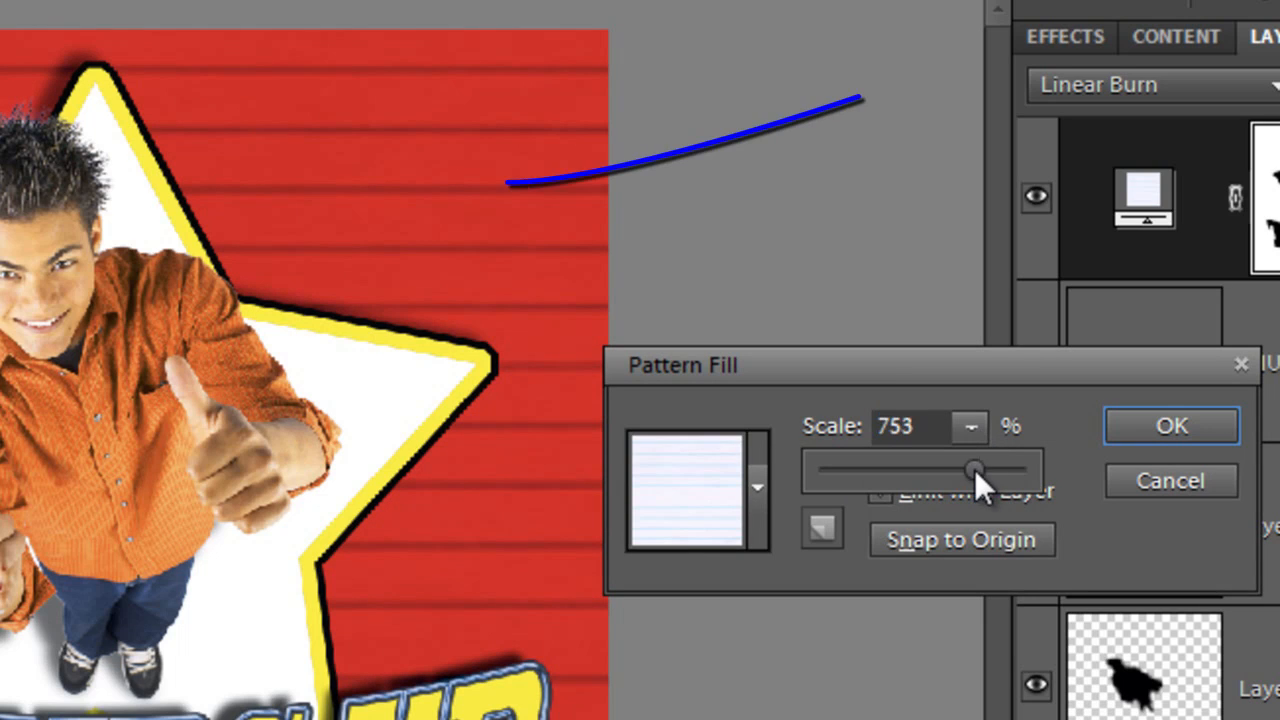
left_click_drag(976, 470, 864, 470)
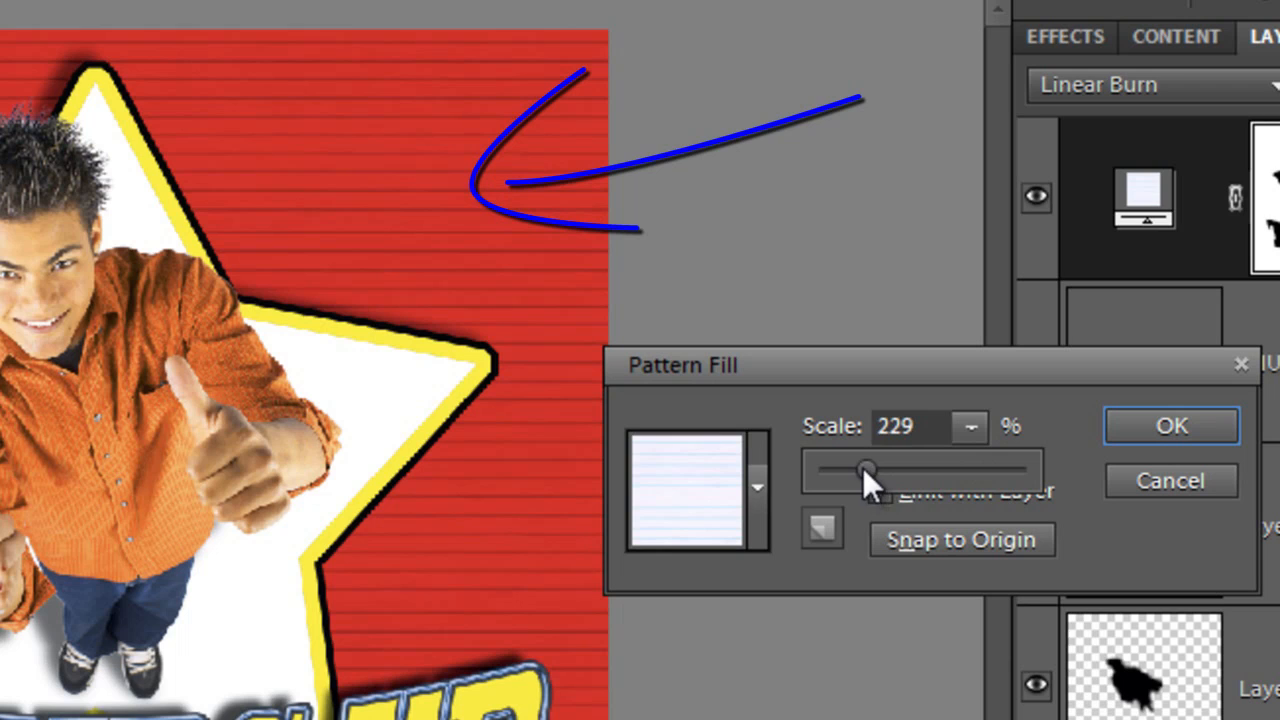
left_click_drag(864, 470, 896, 470)
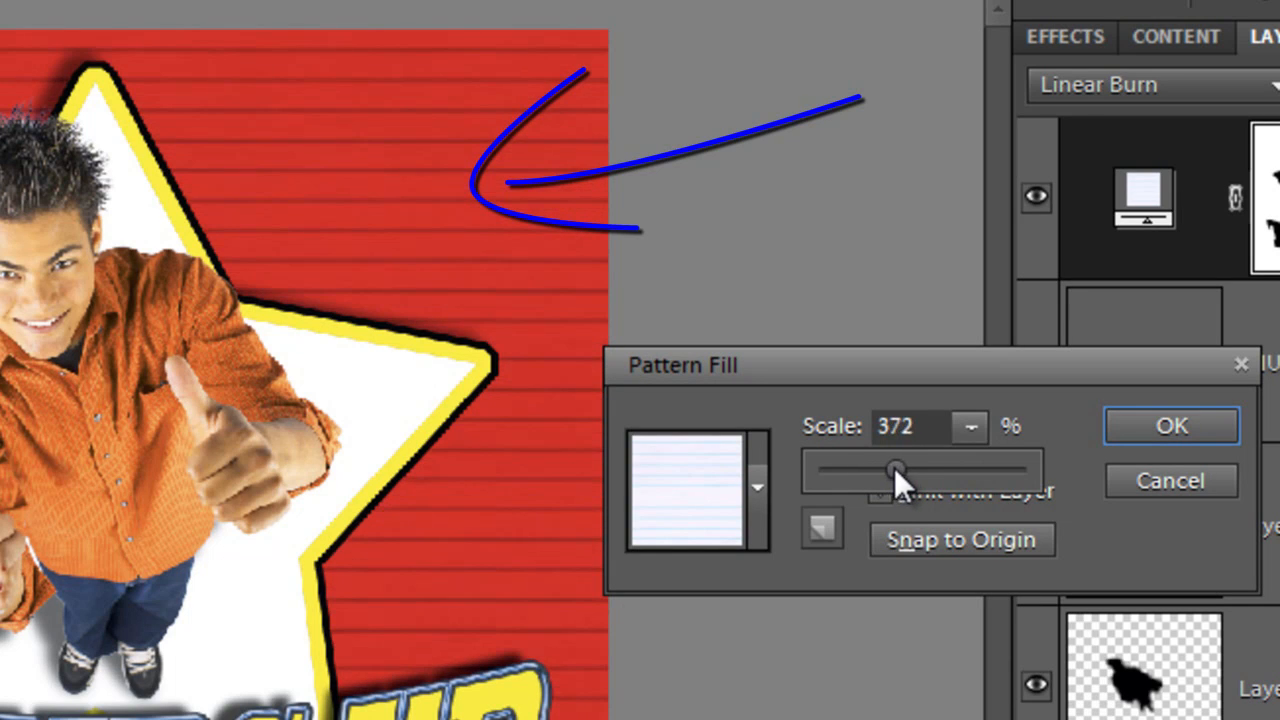
left_click_drag(896, 470, 864, 470)
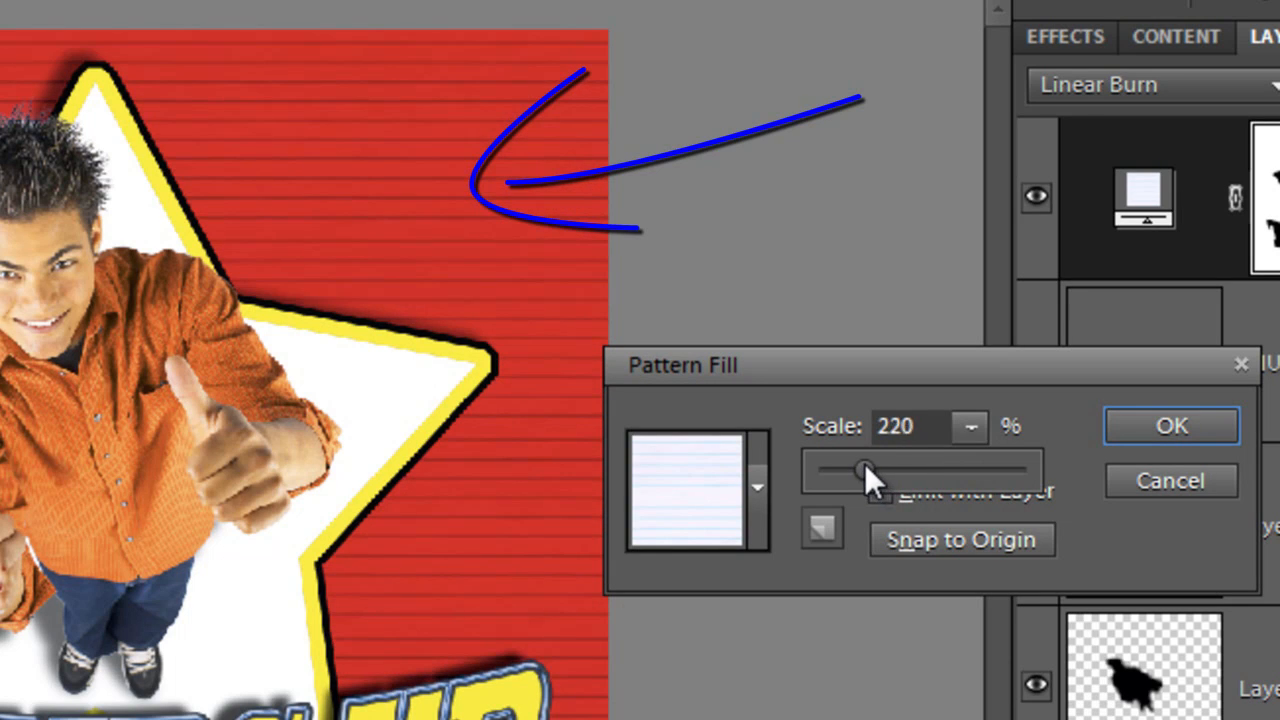
left_click_drag(868, 468, 852, 468)
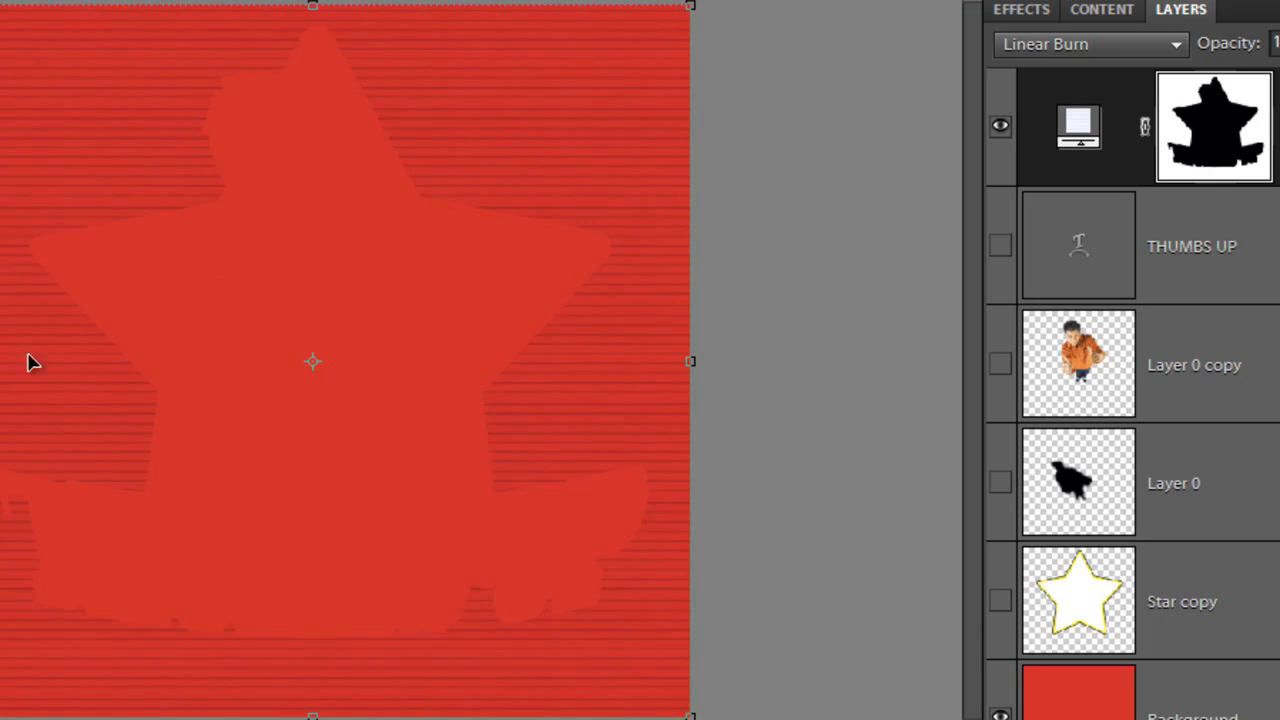
mouse_move(648, 608)
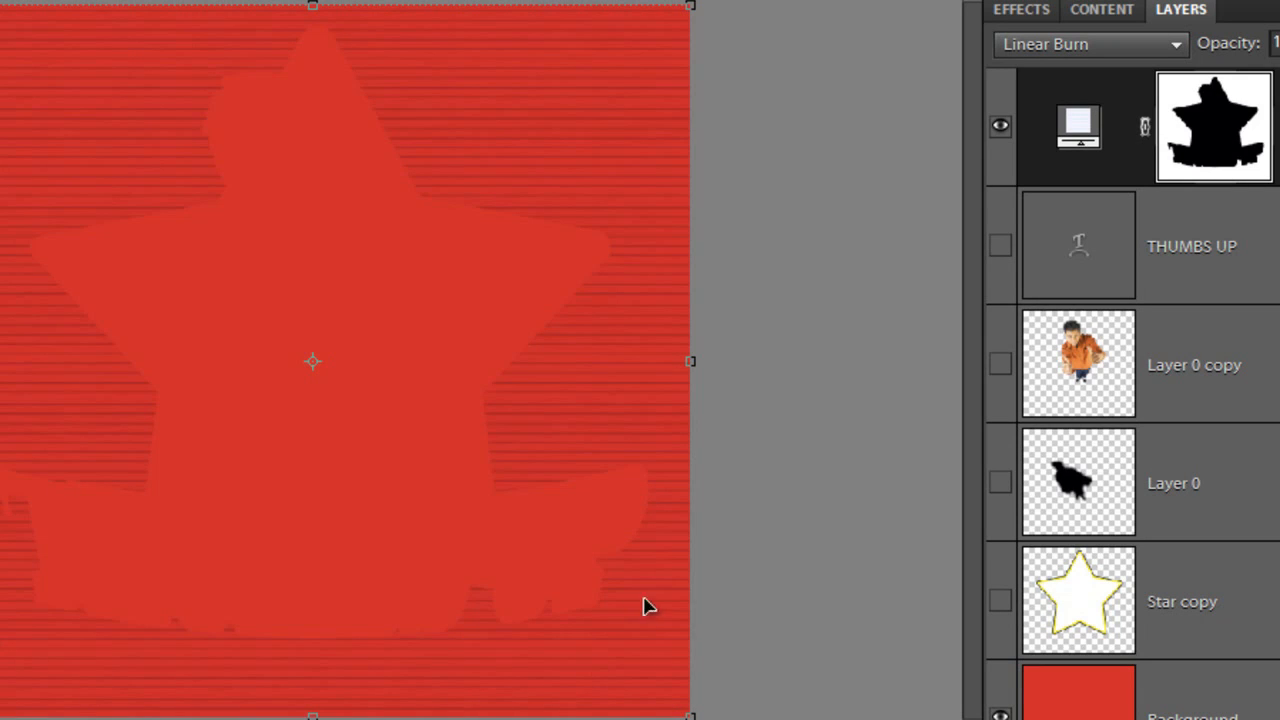
mouse_move(548, 120)
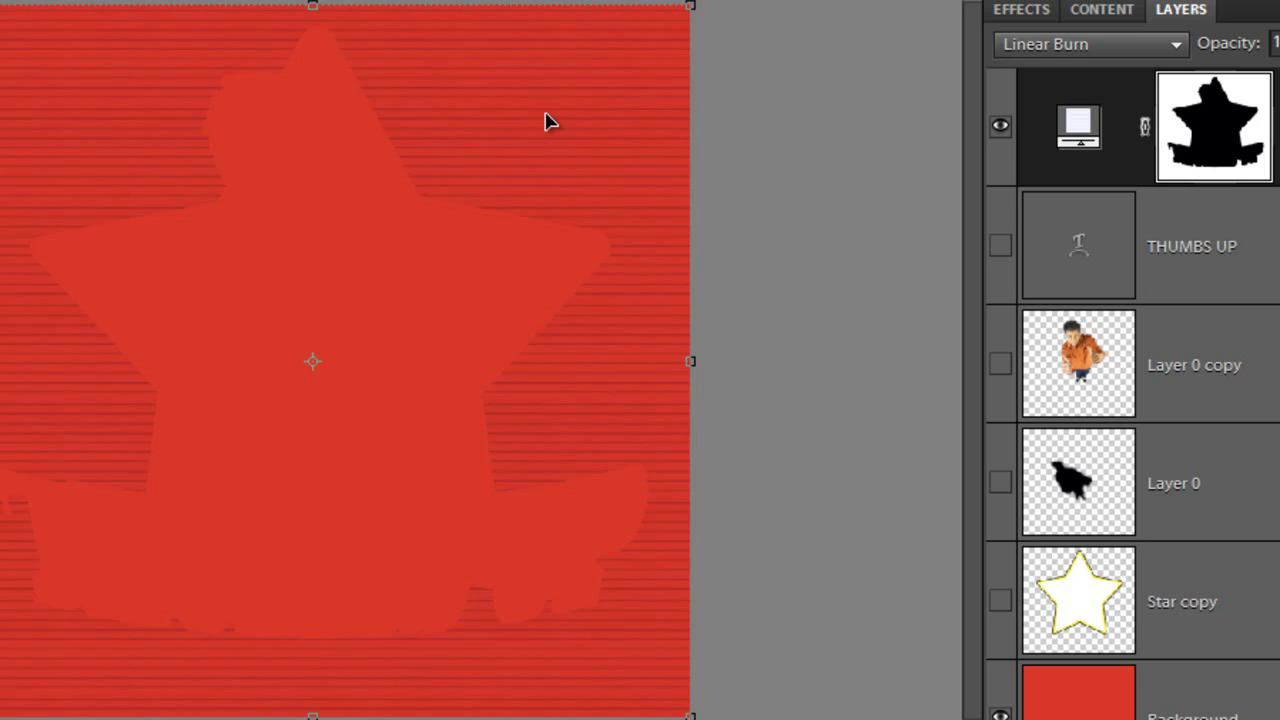
mouse_move(500, 518)
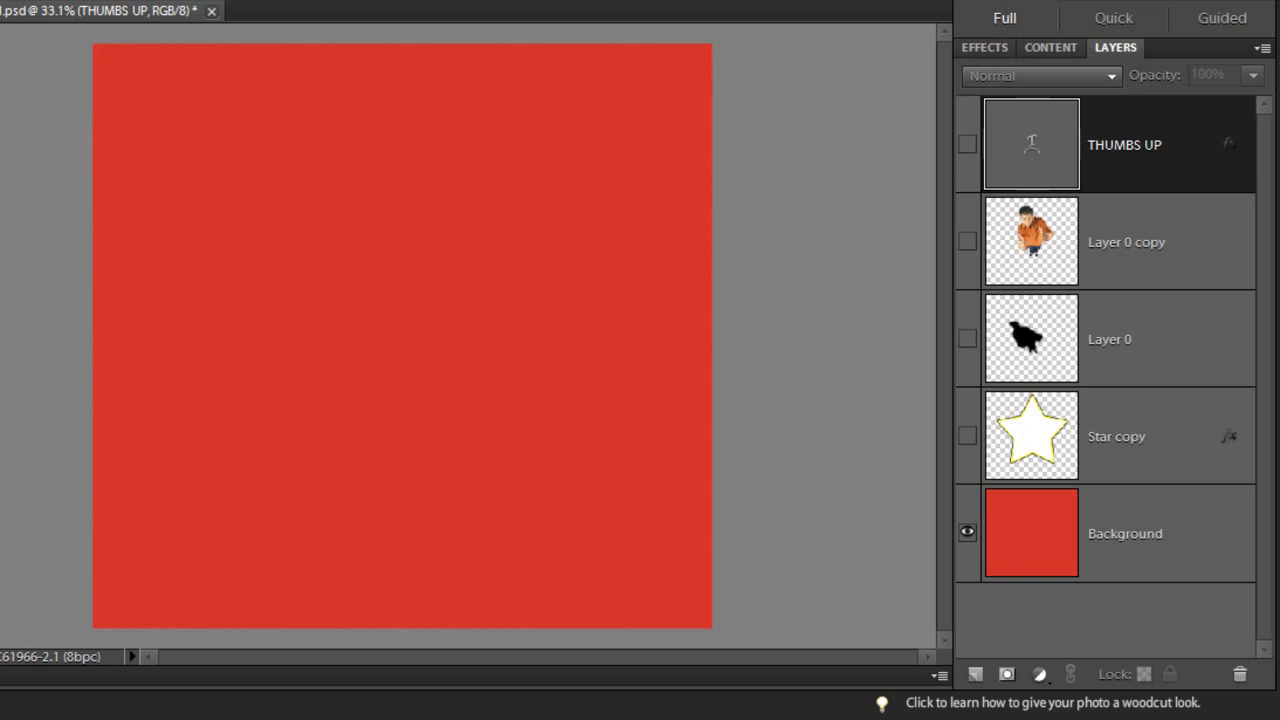
mouse_move(1156, 158)
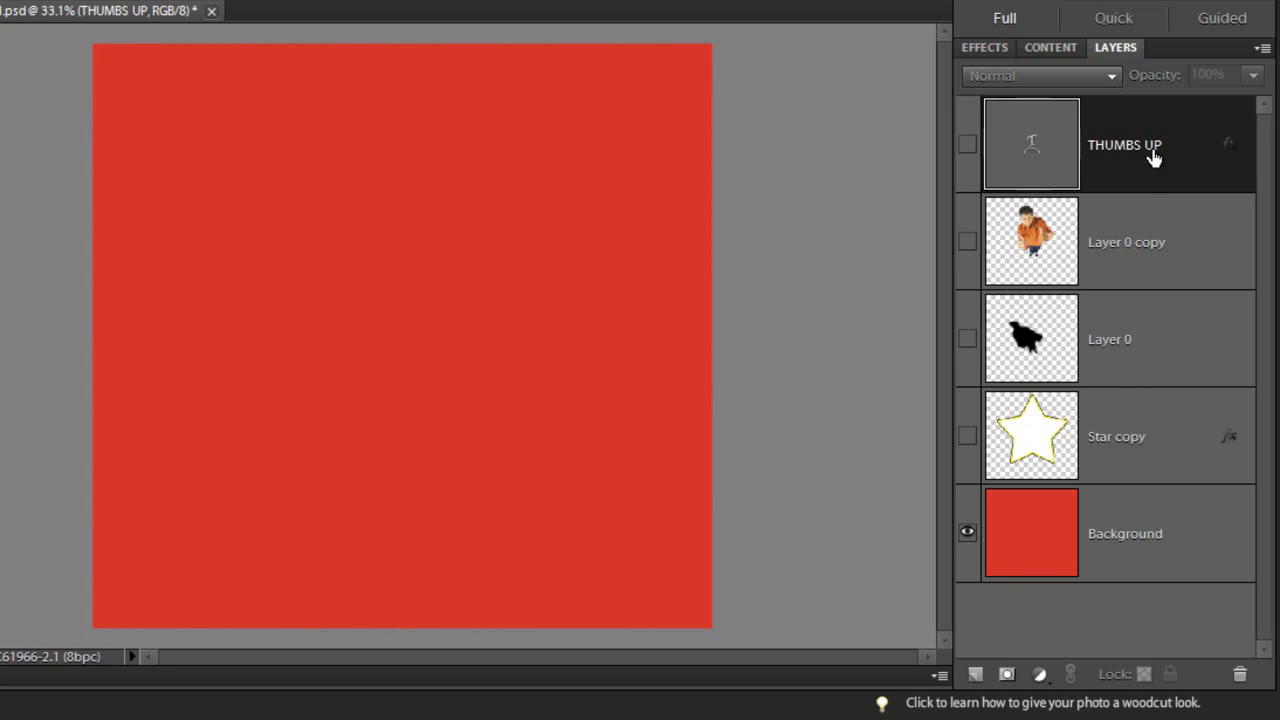
mouse_move(1164, 534)
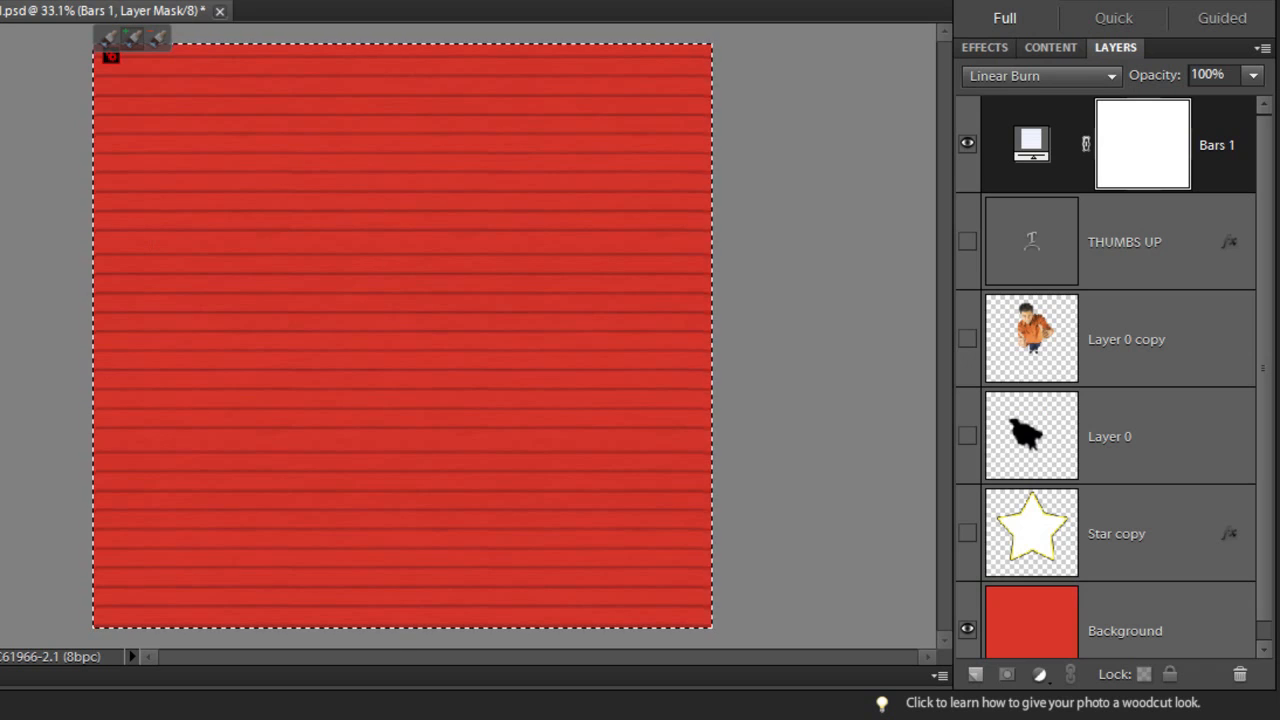
Show the star, figure and THUMBS UP text layers again
left_click(966, 532)
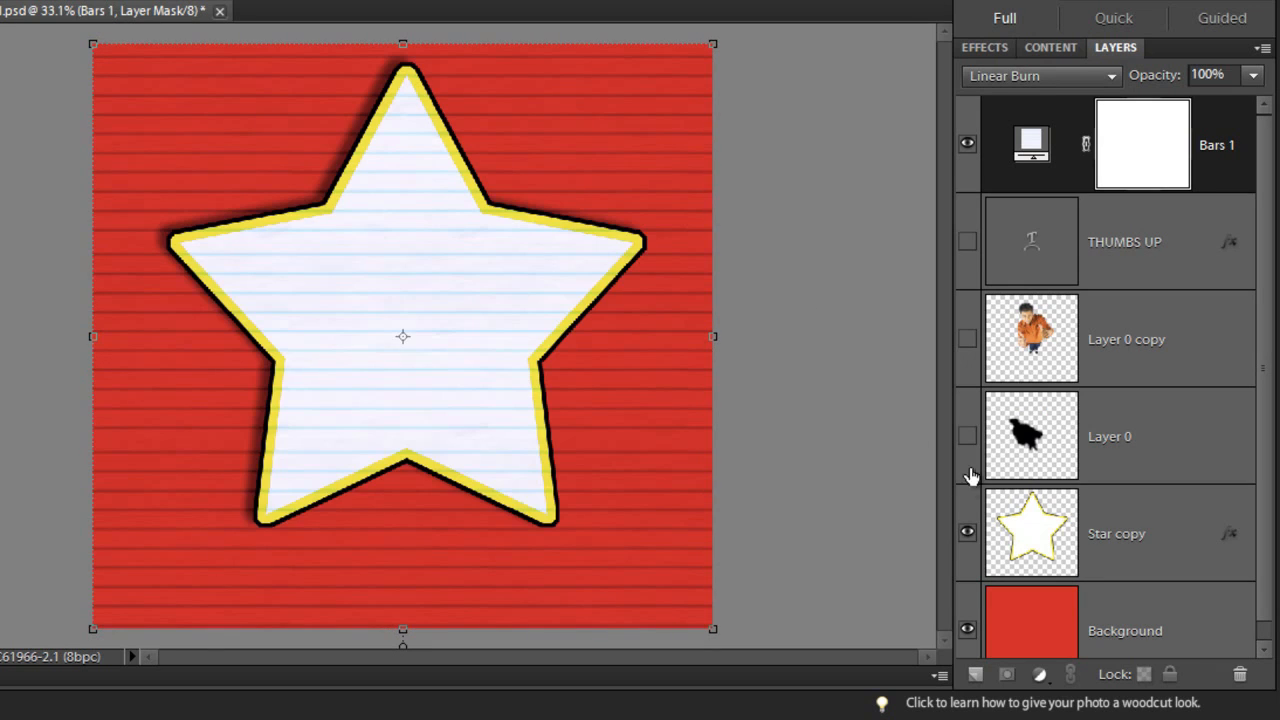
left_click(966, 240)
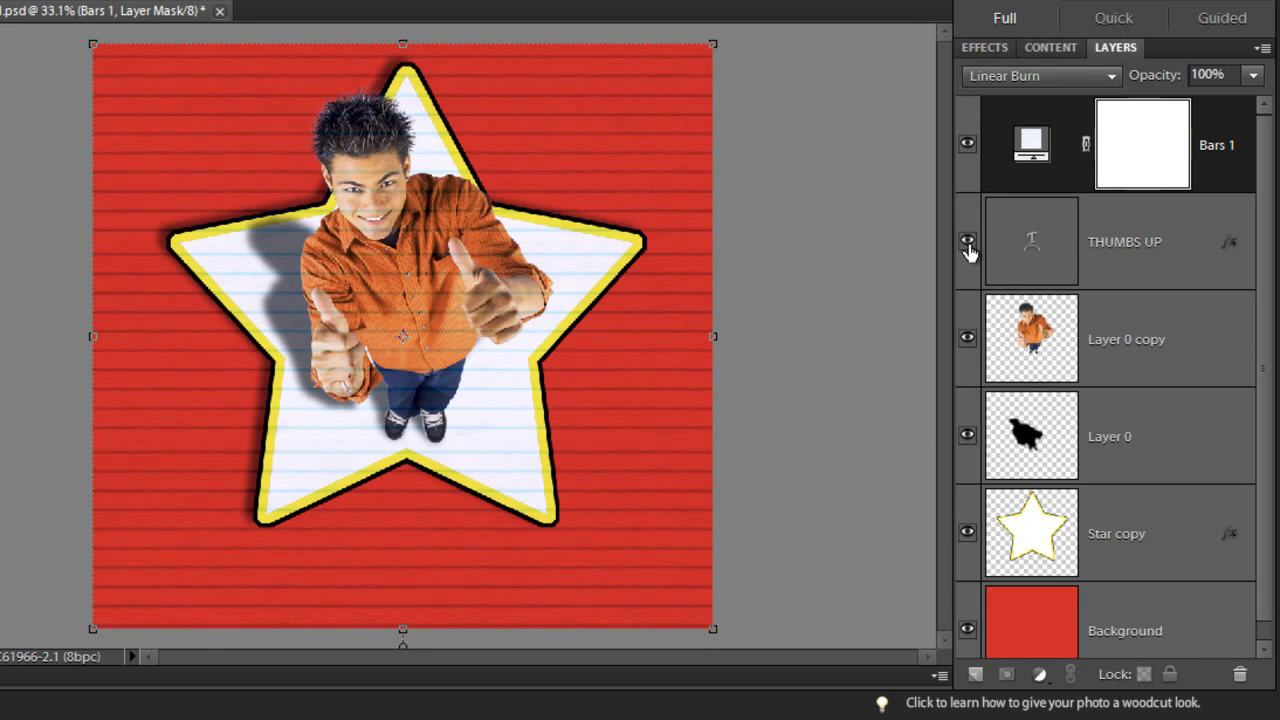
left_click(966, 240)
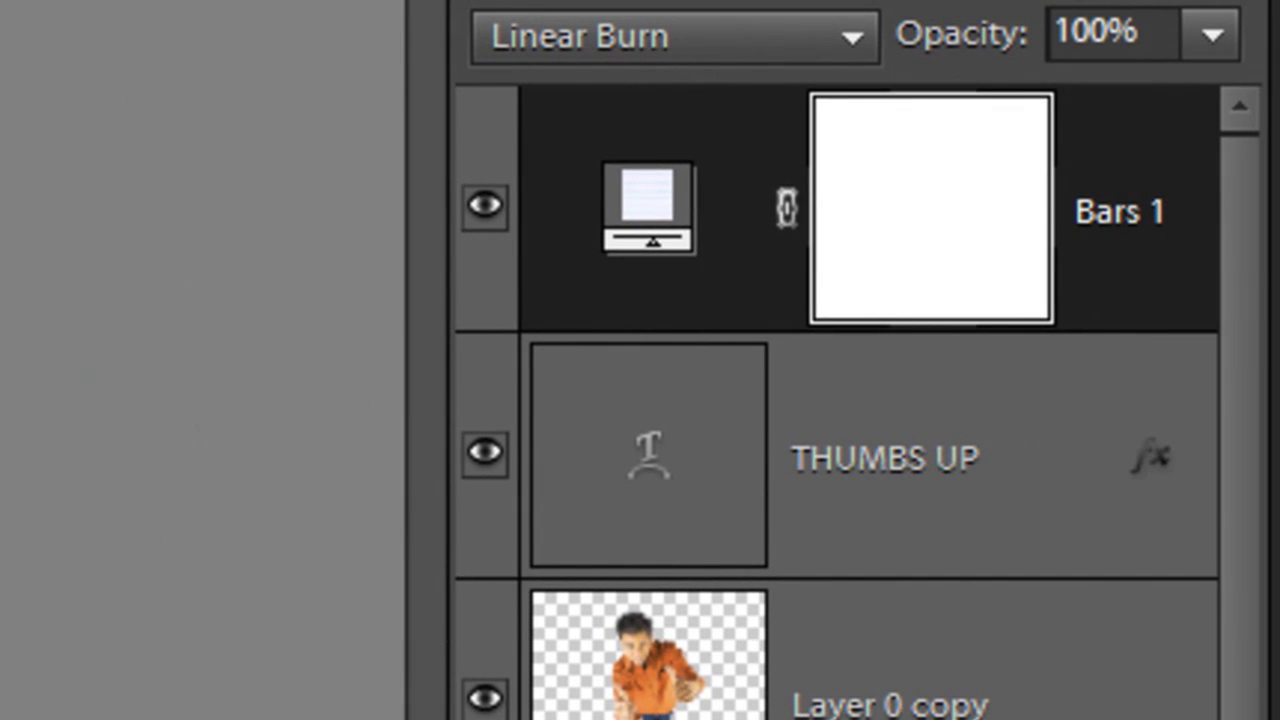
Scroll the Layers panel down toward the Background layer
scroll("down", 3)
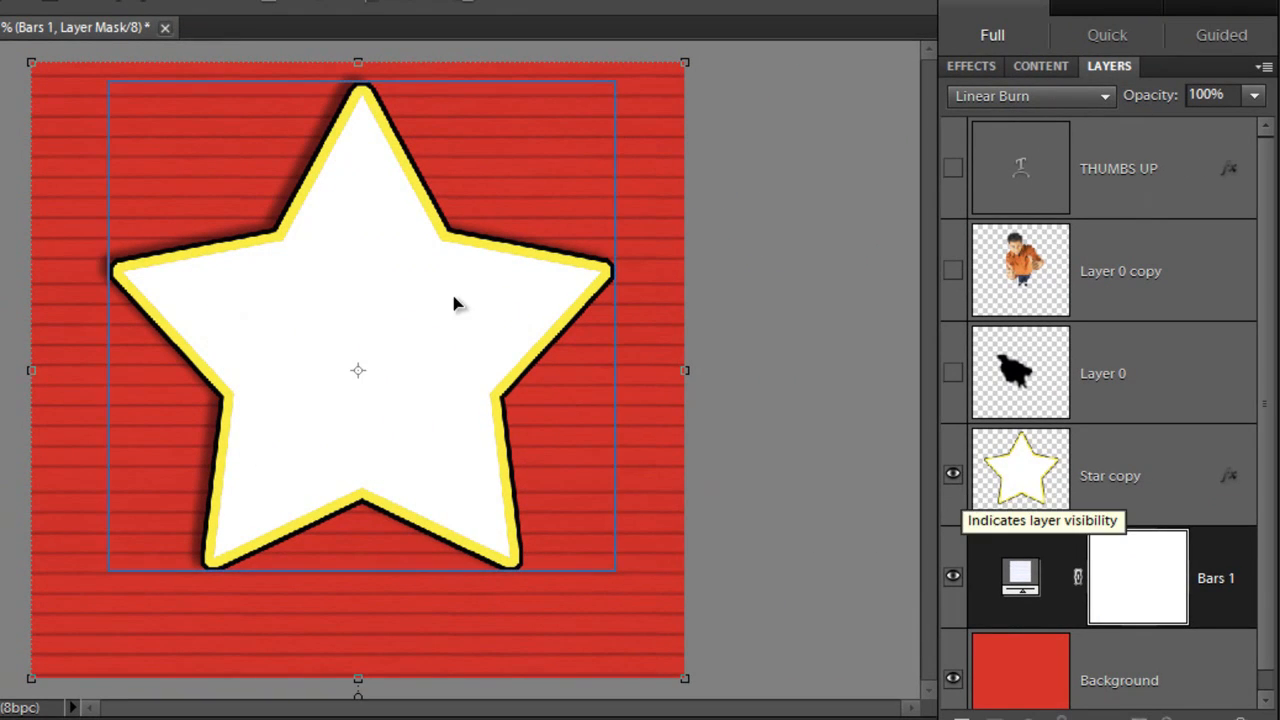
mouse_move(420, 288)
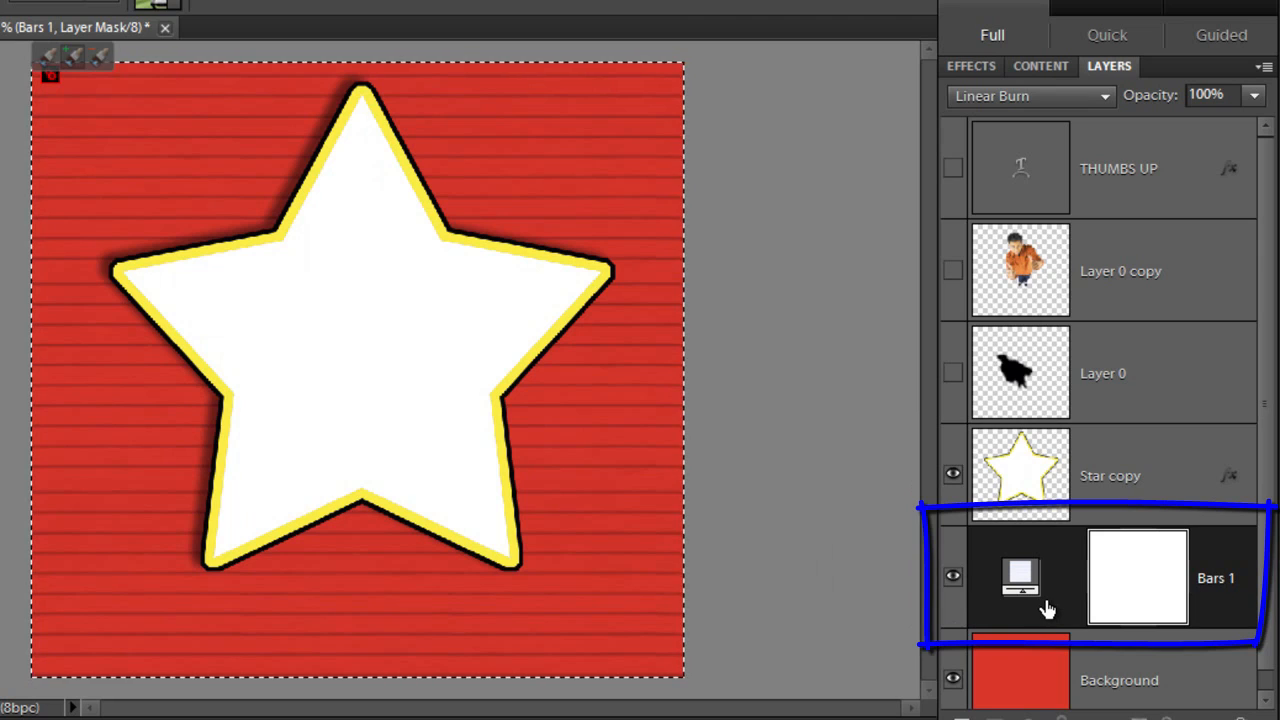
mouse_move(1020, 578)
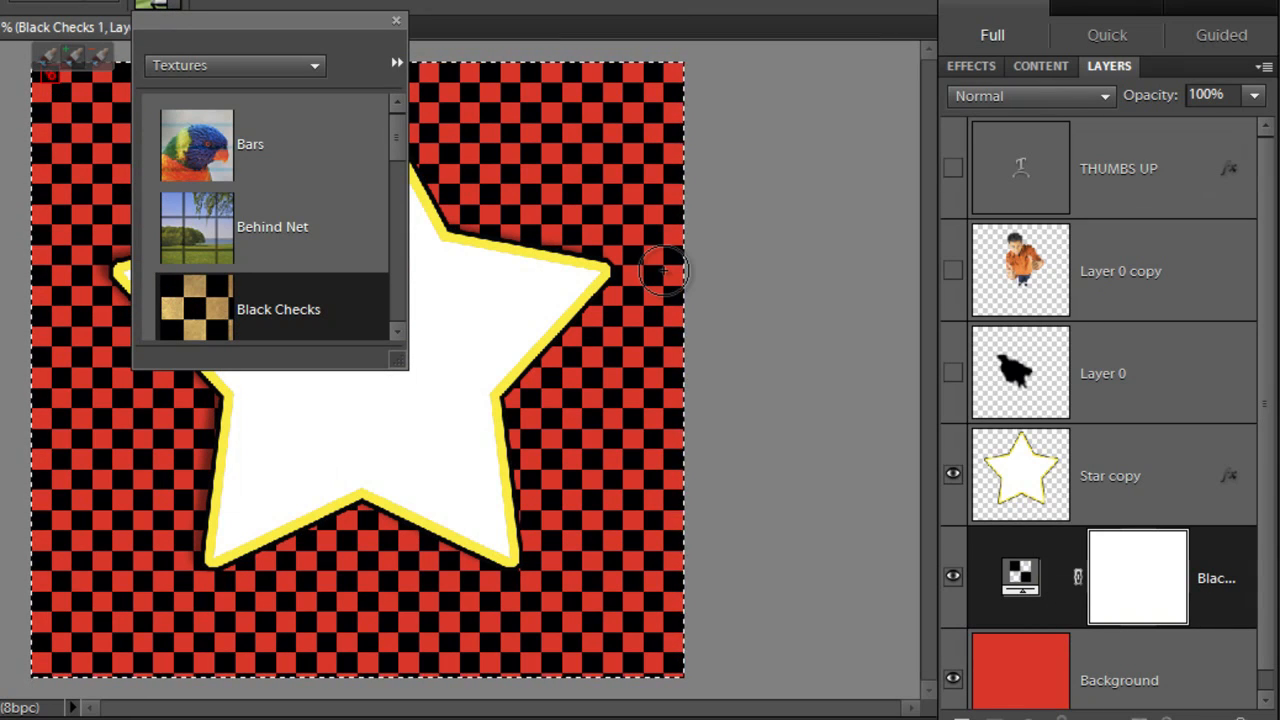
Close the presets after applying Black Checks and select the Star copy layer
left_click(396, 20)
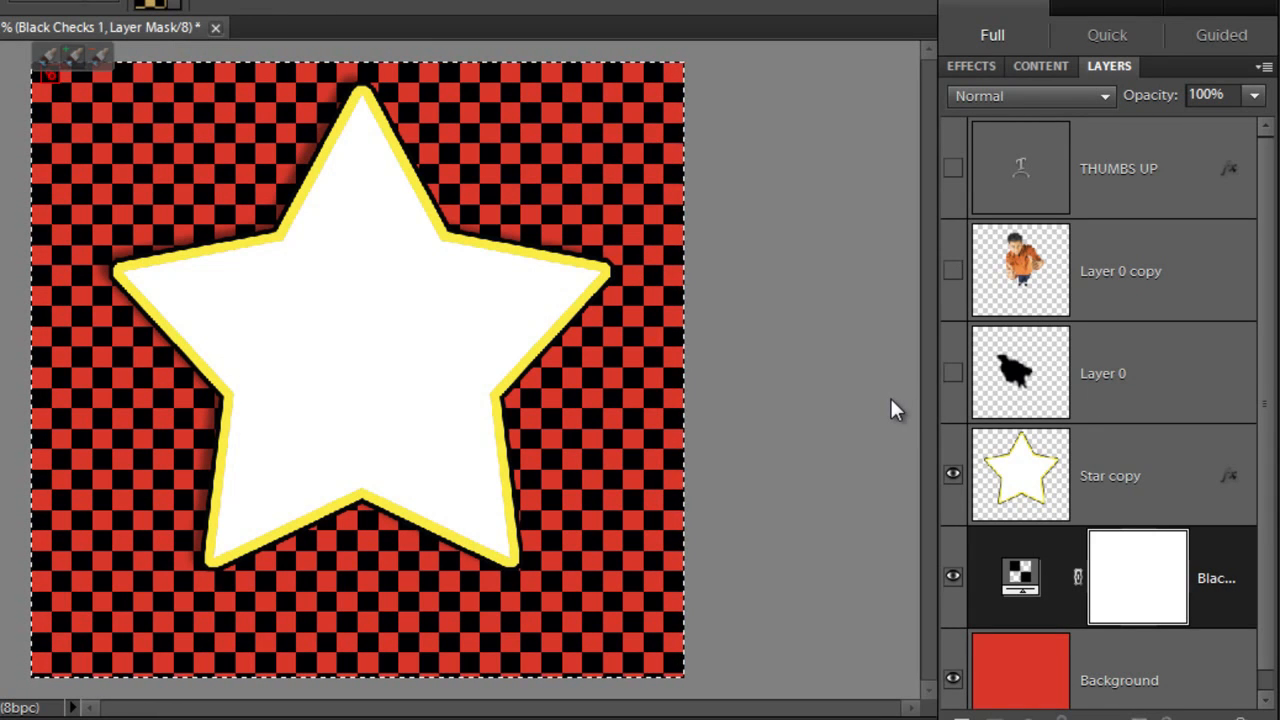
left_click(1110, 476)
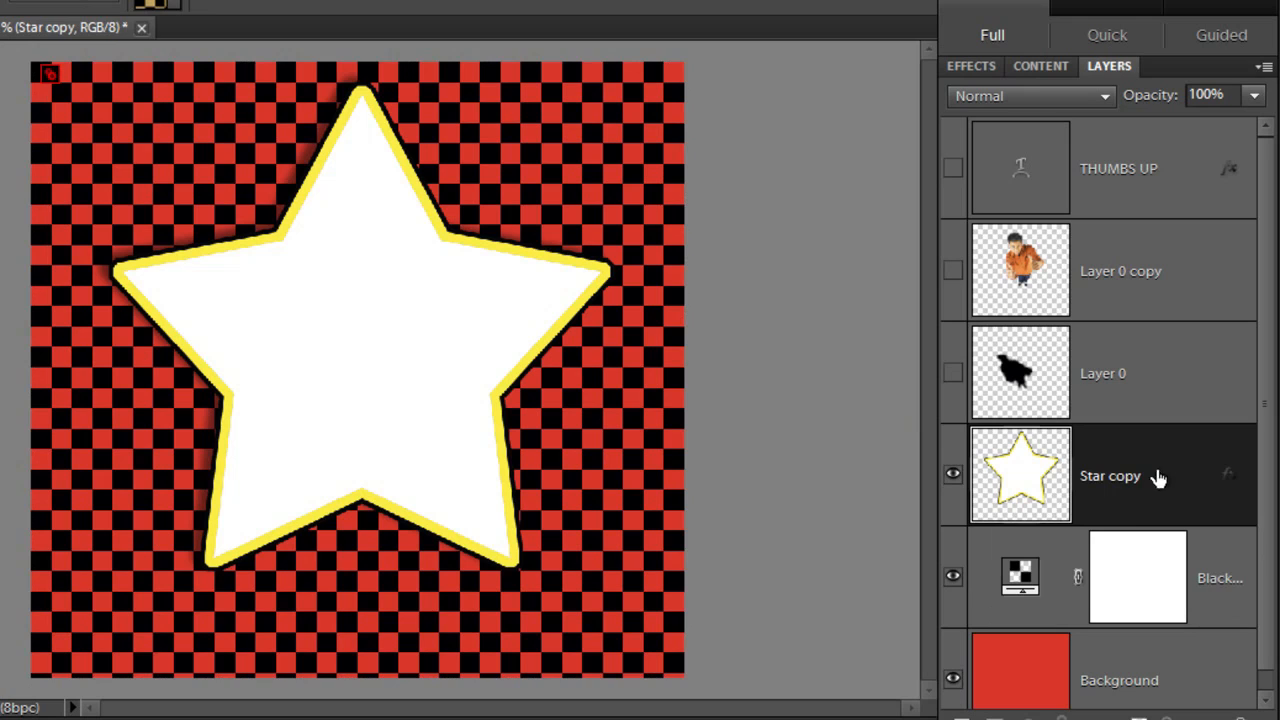
mouse_move(1116, 500)
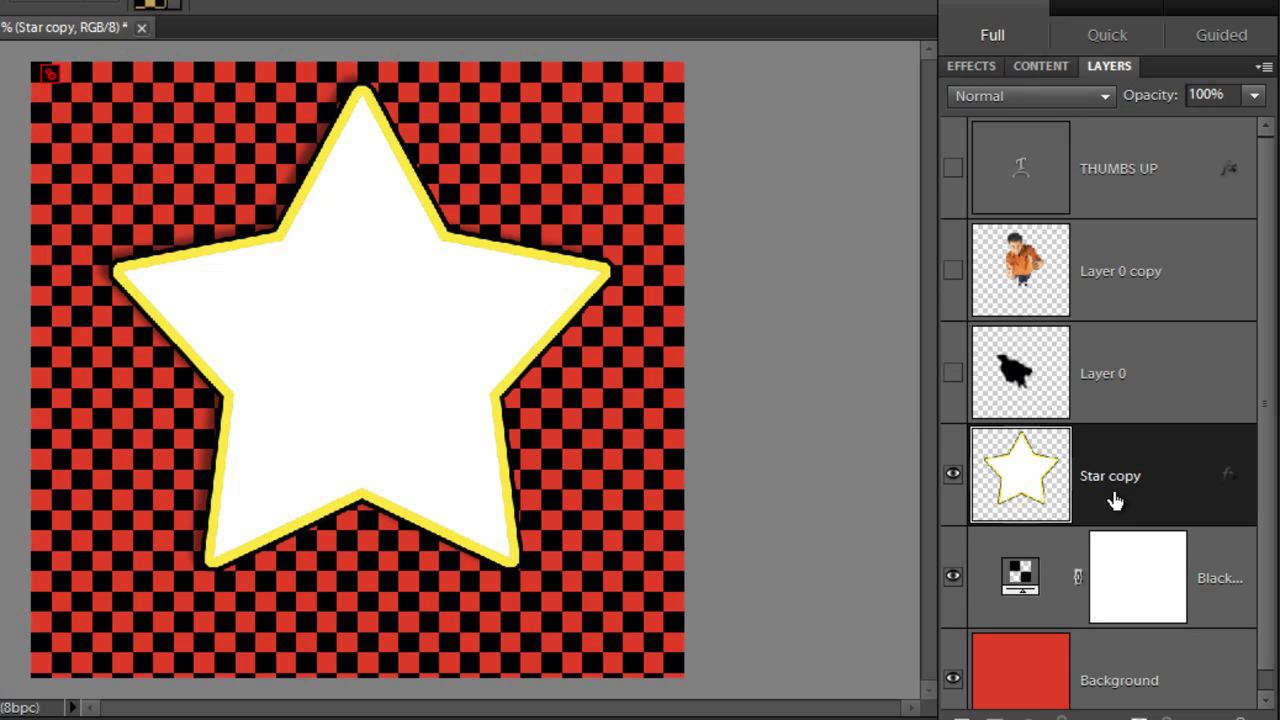
mouse_move(1180, 478)
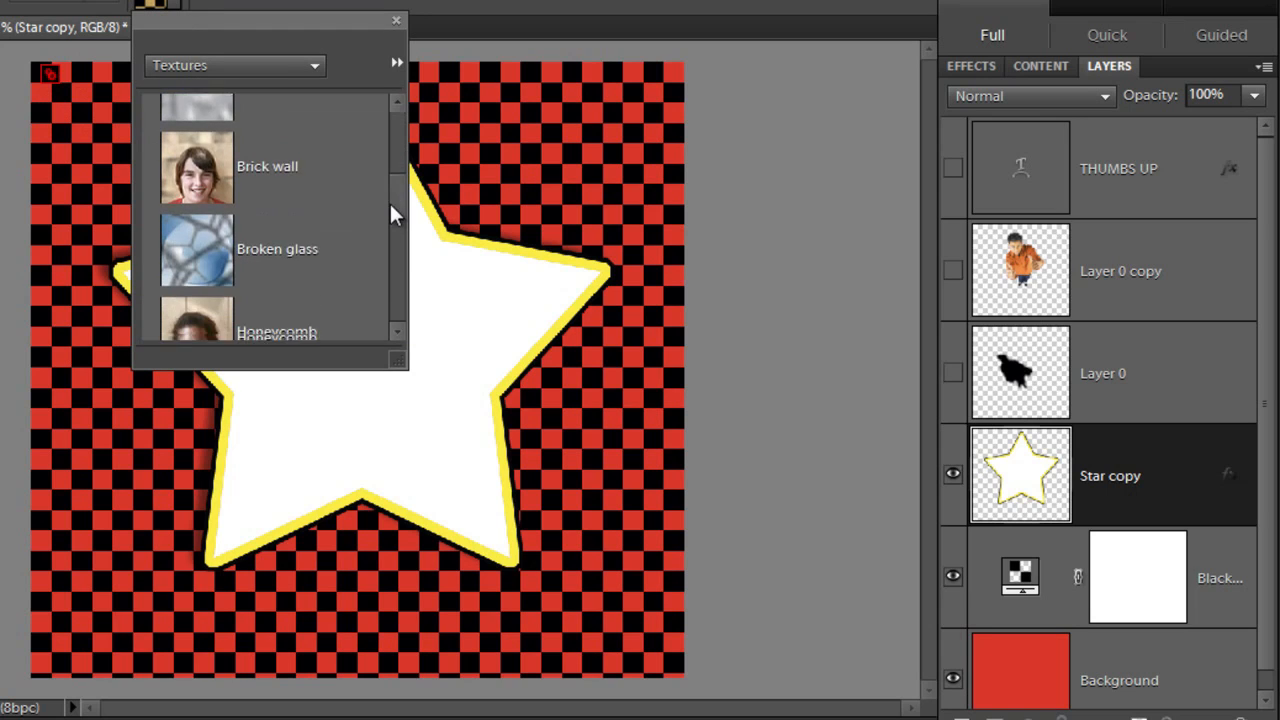
Apply the Satin texture inside the star and show the figure and text layers again
scroll("down", 3)
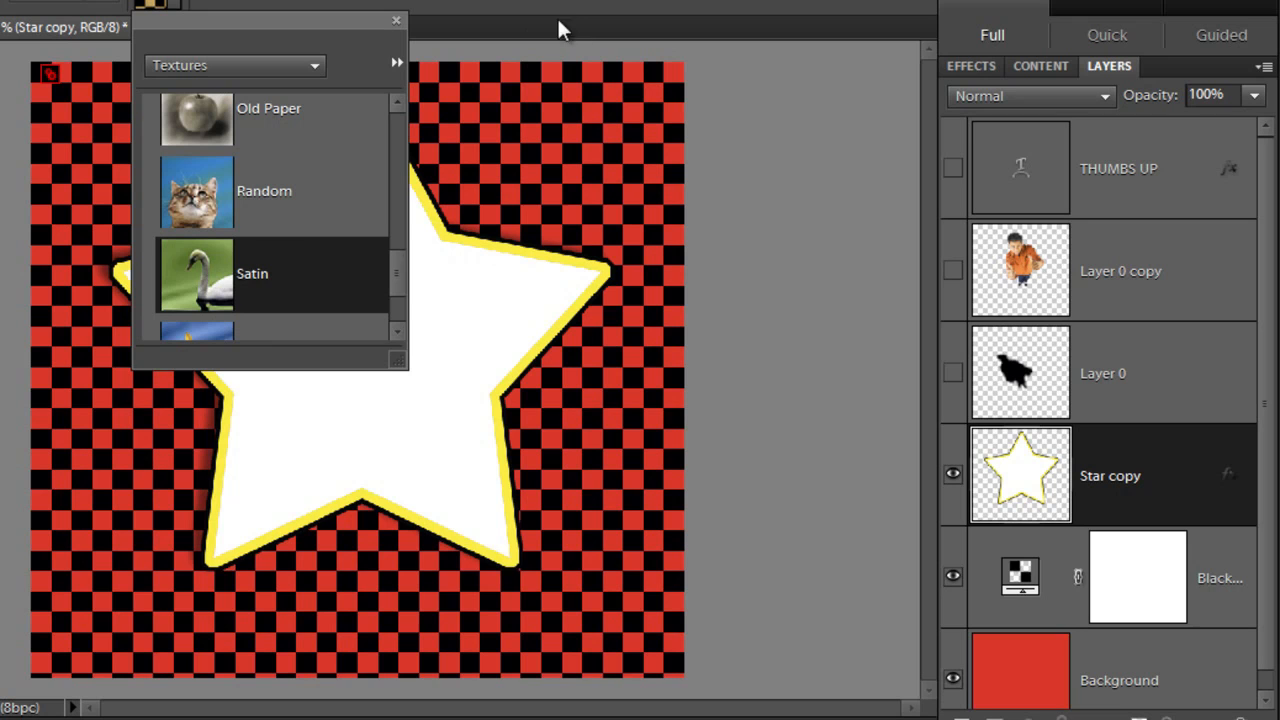
double_click(252, 272)
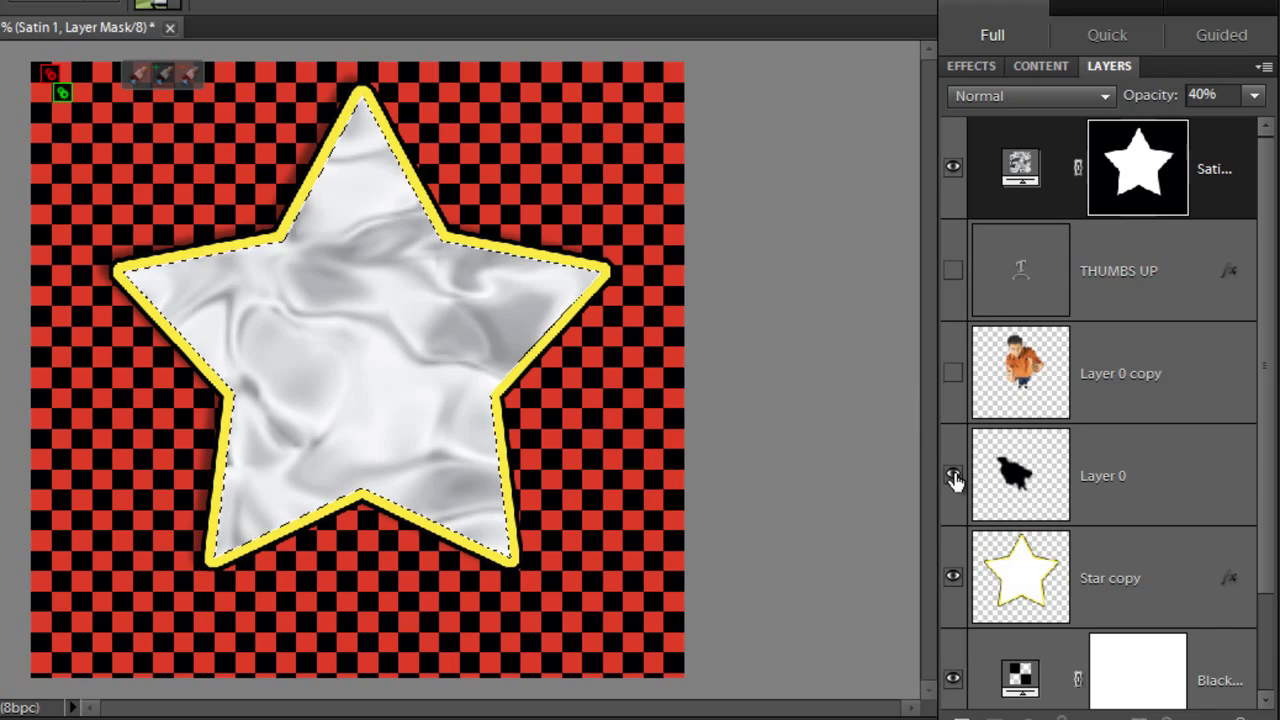
left_click(952, 270)
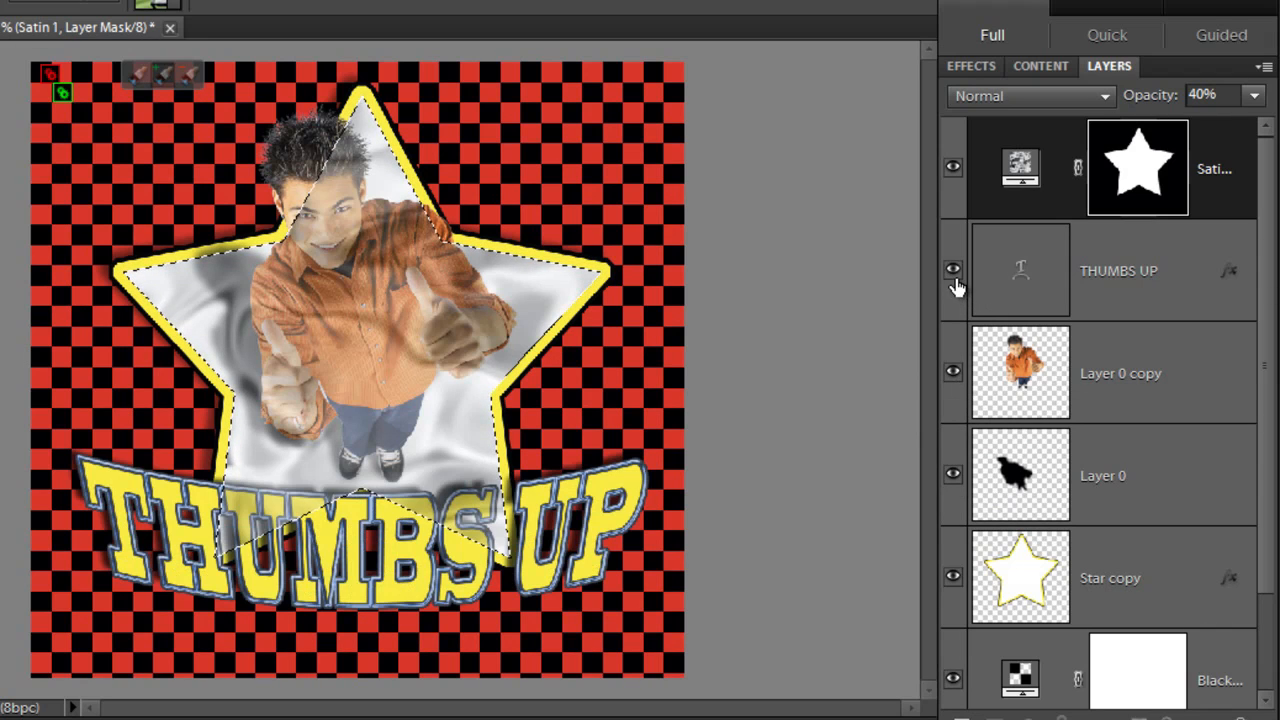